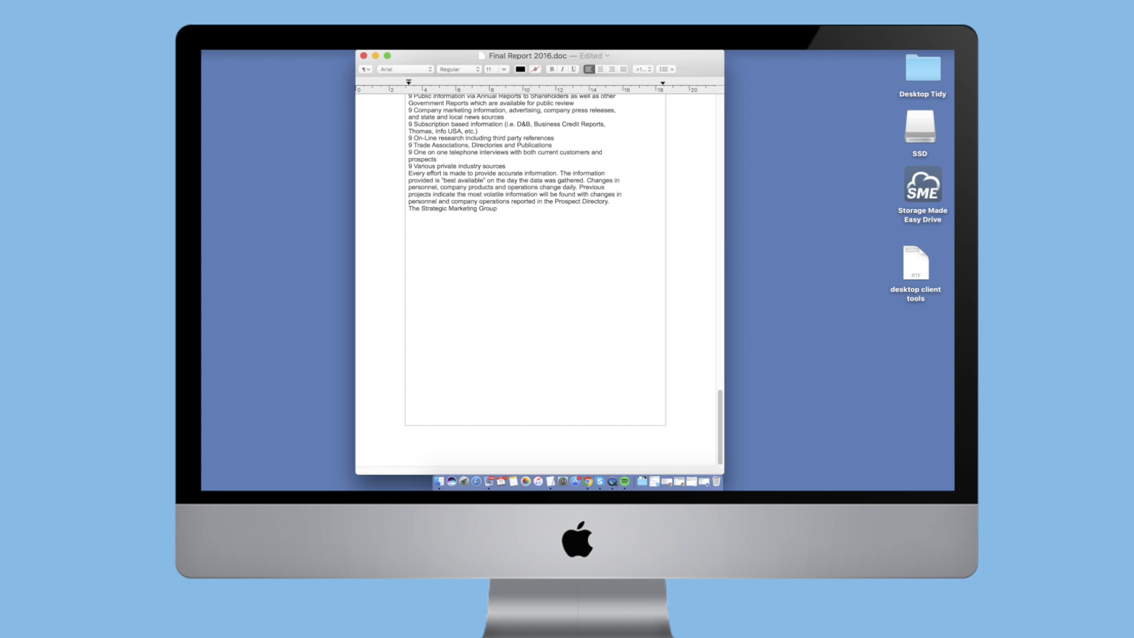
{"action": "type", "text": "Sandra"}
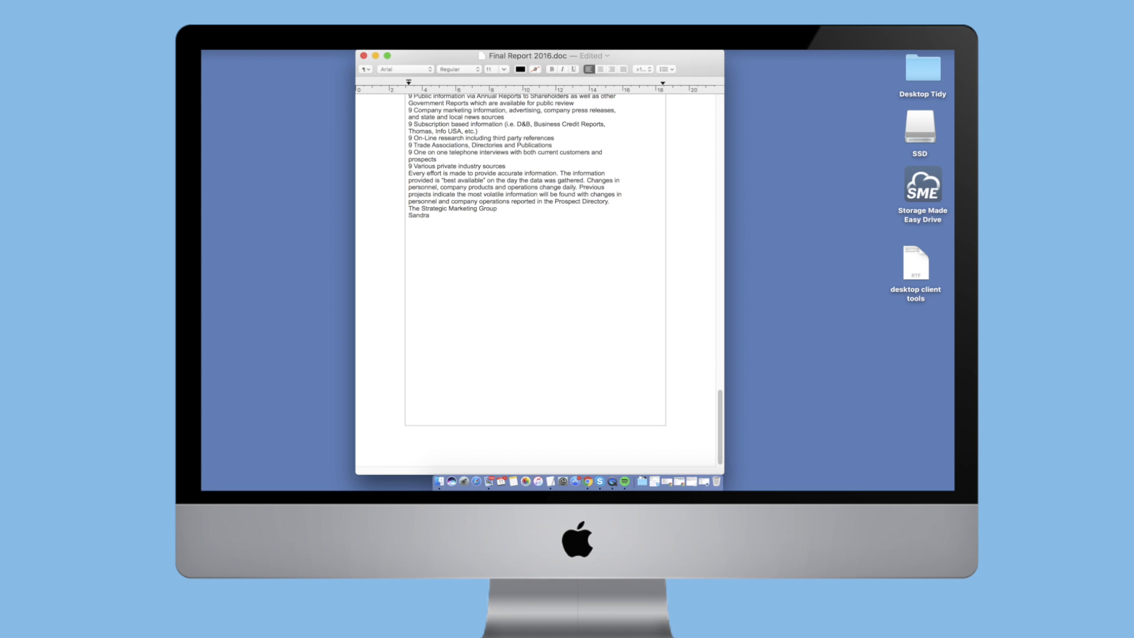
{"action": "type", "text": "Bottle"}
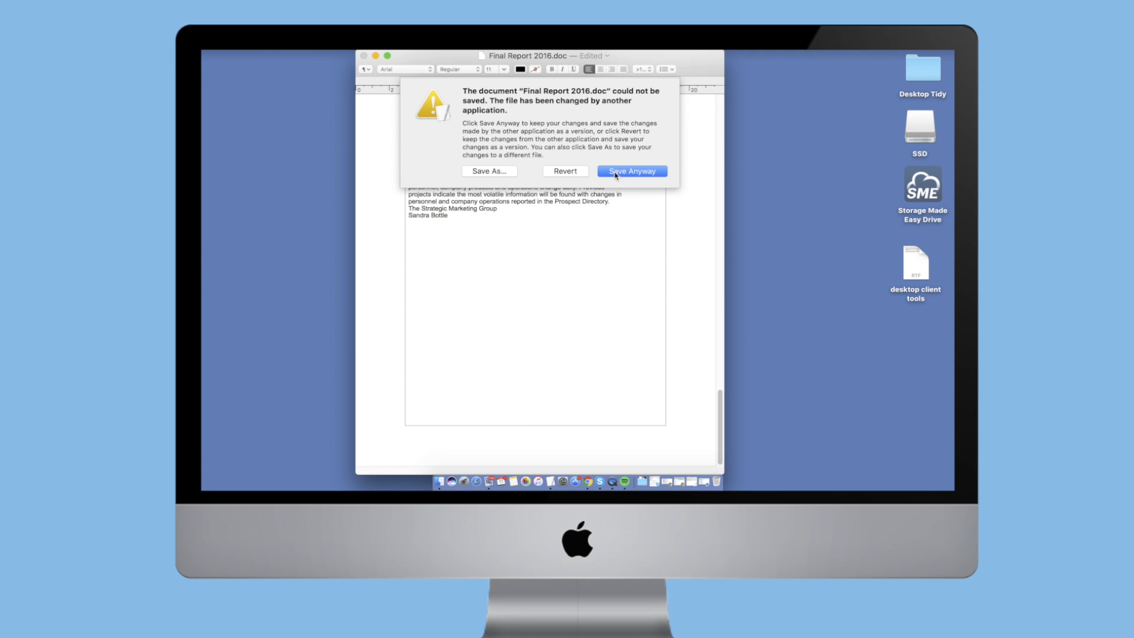
{"action": "left_click", "coordinate": [630, 172]}
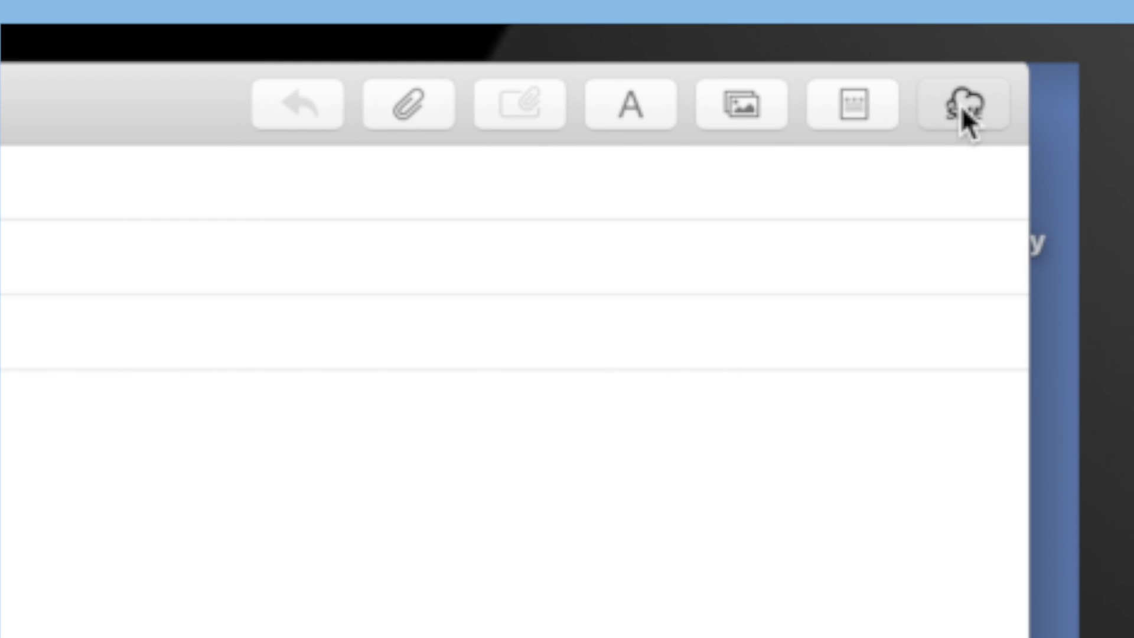
Browse the SME cloud files from the compose window into the End of Year Project 2016 folder
{"action": "left_click", "coordinate": [976, 104]}
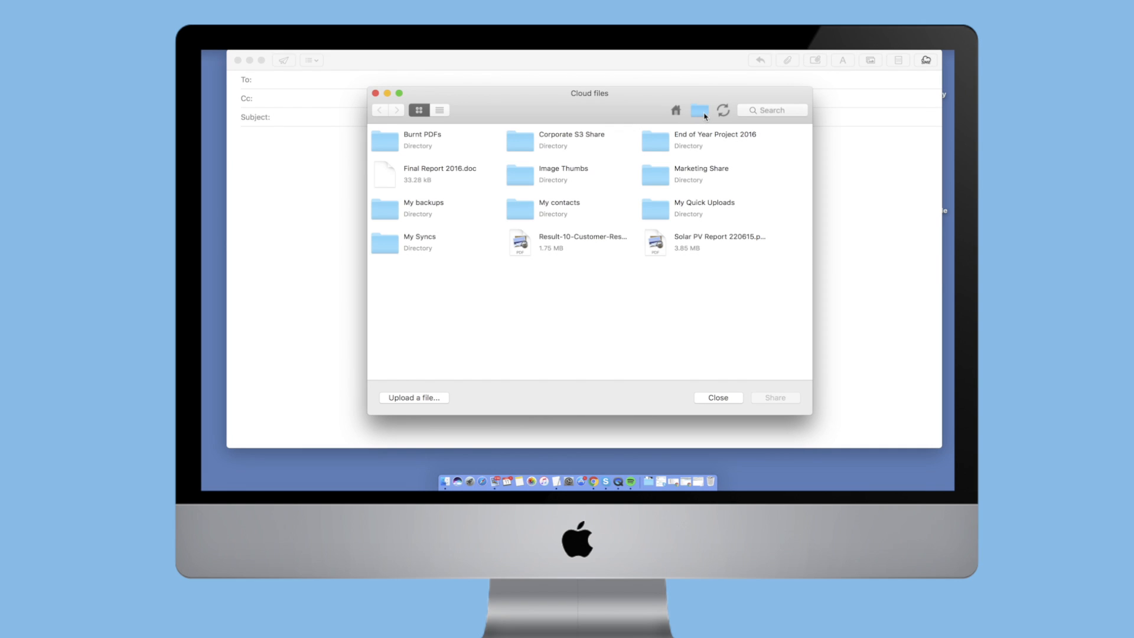
{"action": "left_click", "coordinate": [714, 139]}
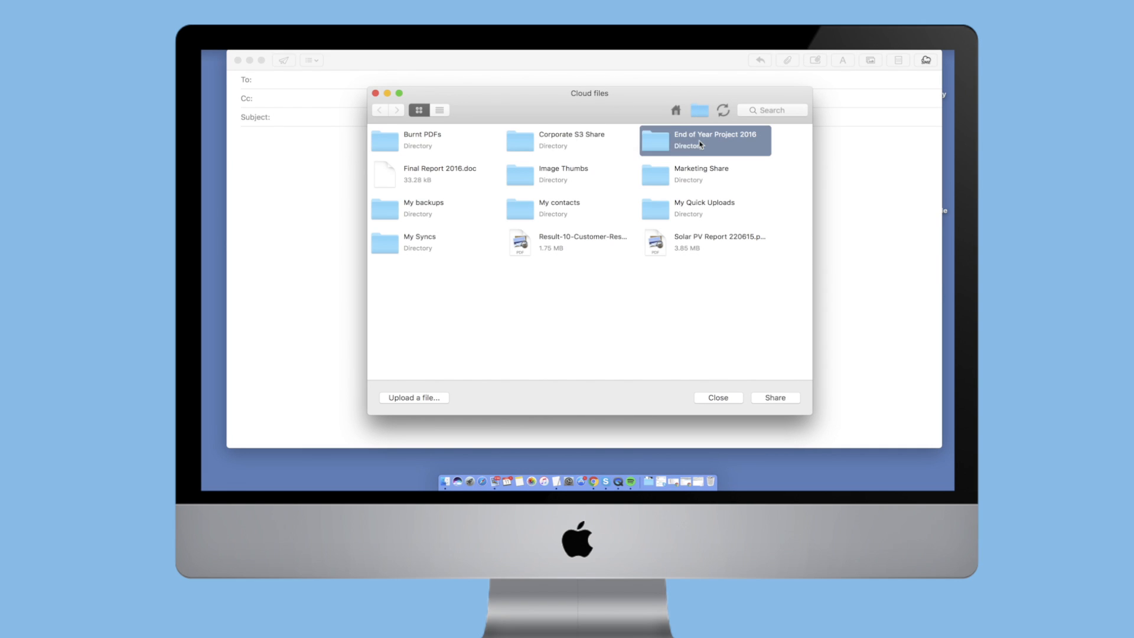
{"action": "double_click", "coordinate": [698, 139]}
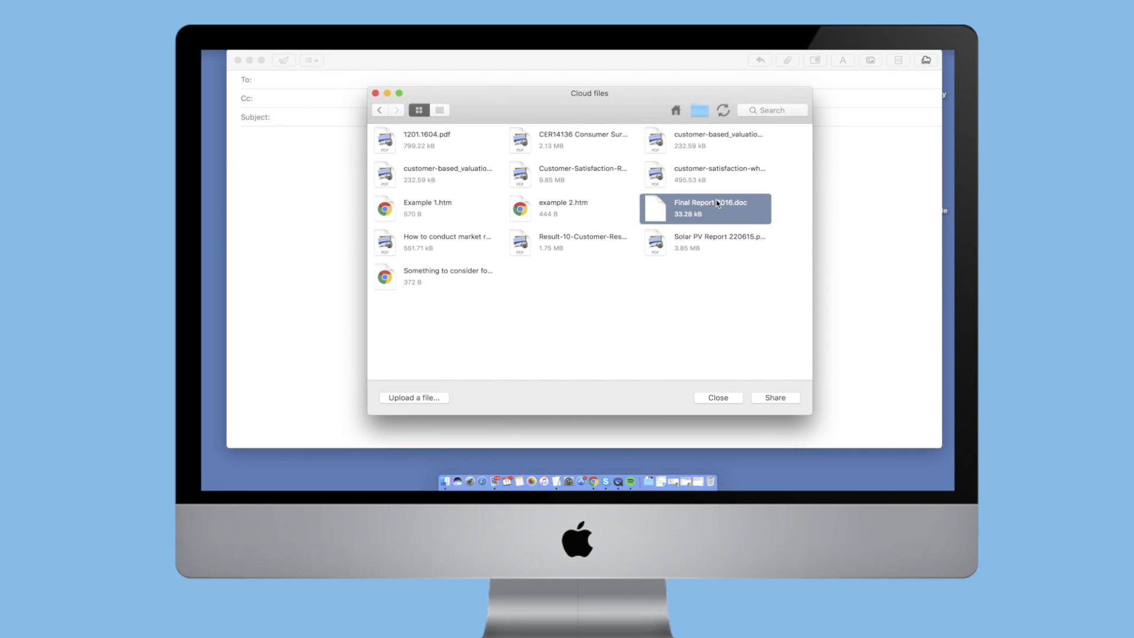
Share Final Report 2016.doc as a password-protected link inserted into the message body
{"action": "left_click", "coordinate": [773, 396]}
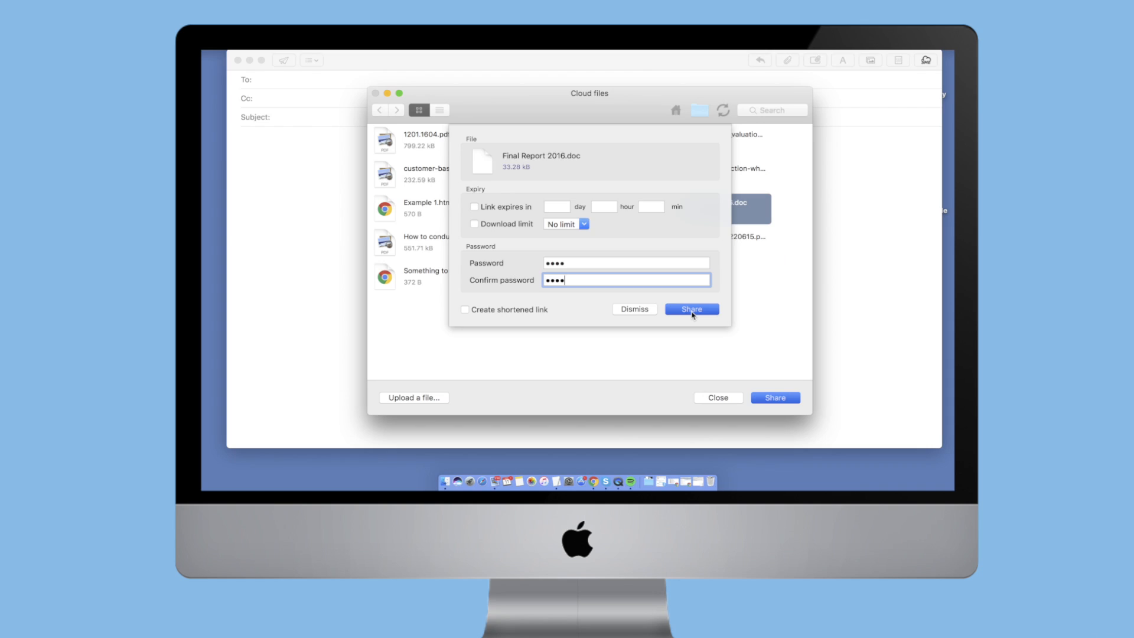
{"action": "left_click", "coordinate": [691, 308]}
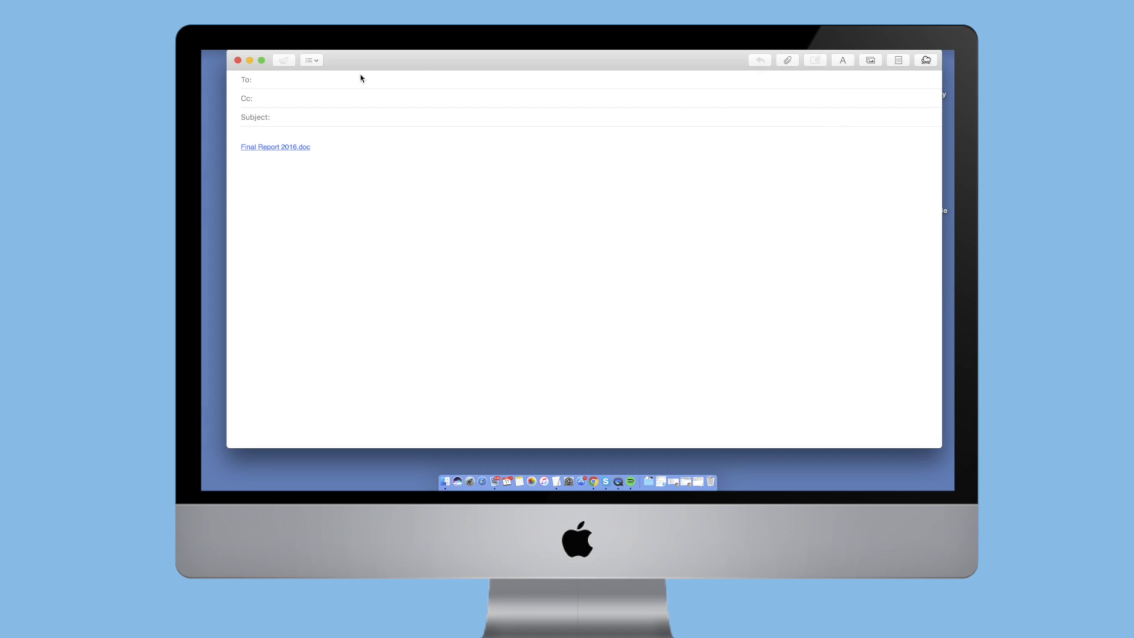